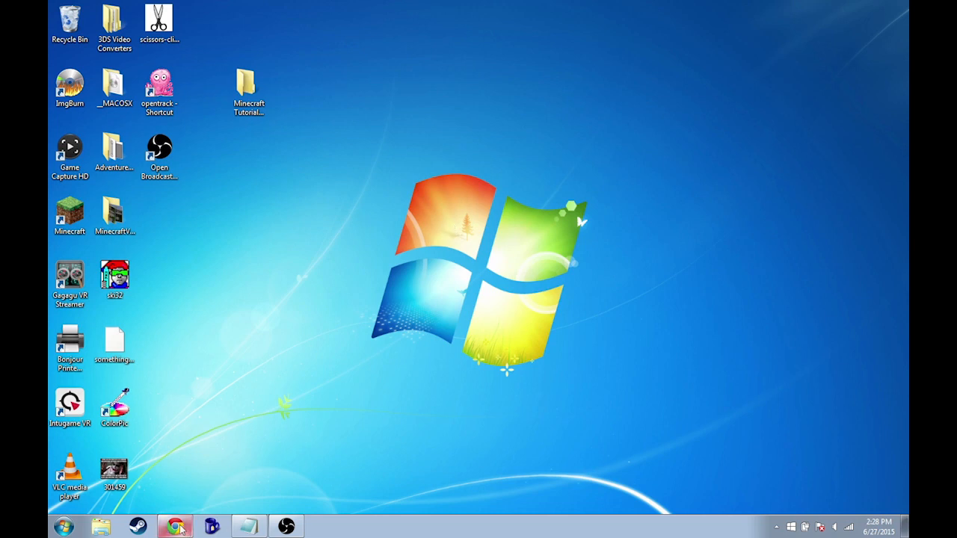
# Restore Chrome from the taskbar so intugame.com shows with its intro video
pyautogui.click(175, 526)
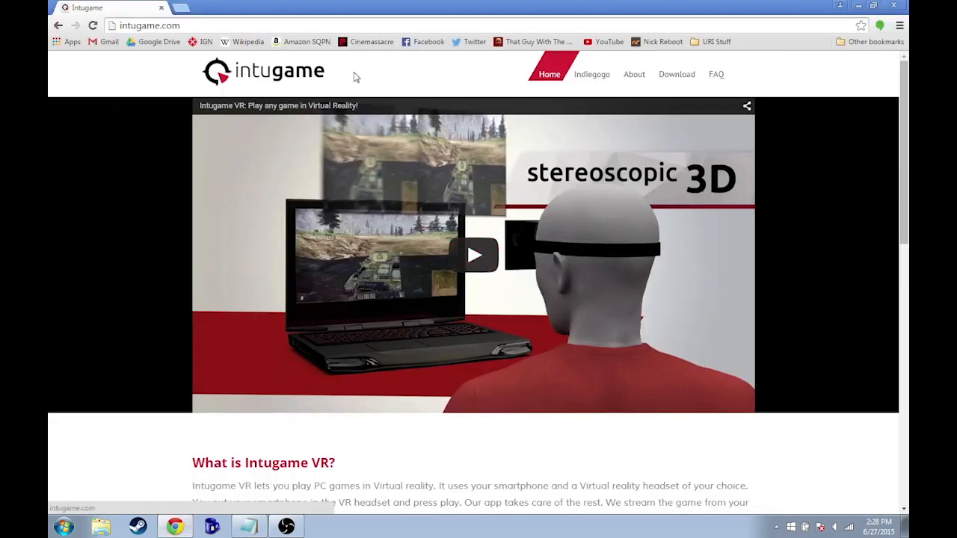
pyautogui.moveTo(368, 76)
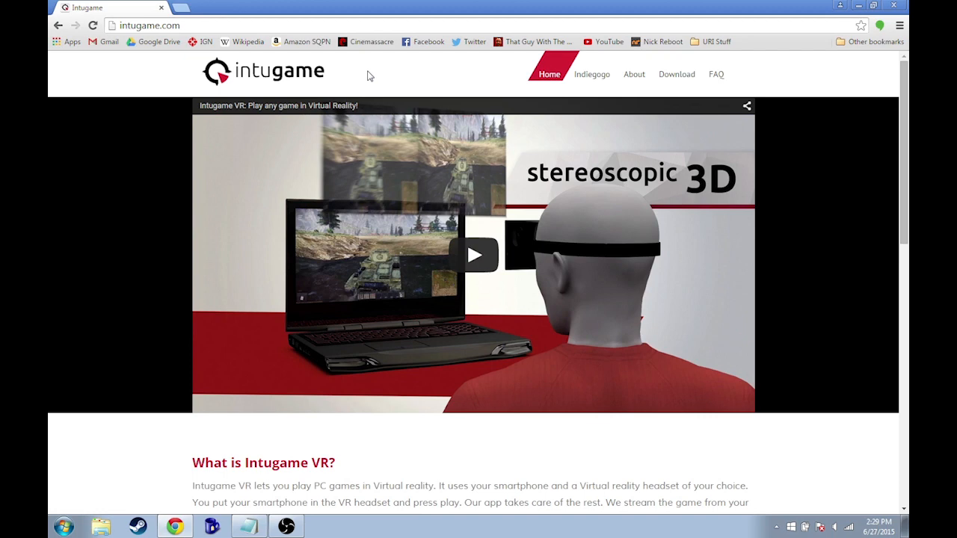
pyautogui.moveTo(384, 77)
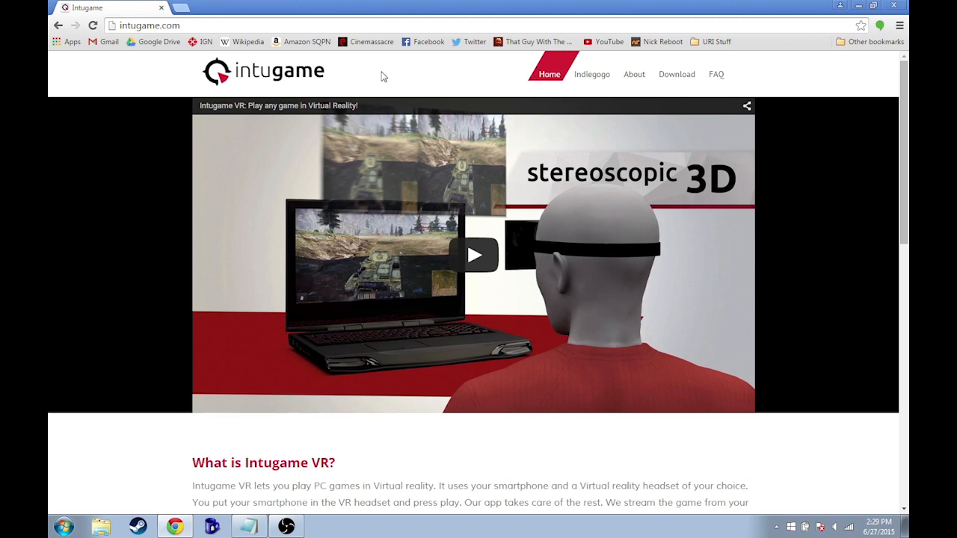
pyautogui.moveTo(320, 111)
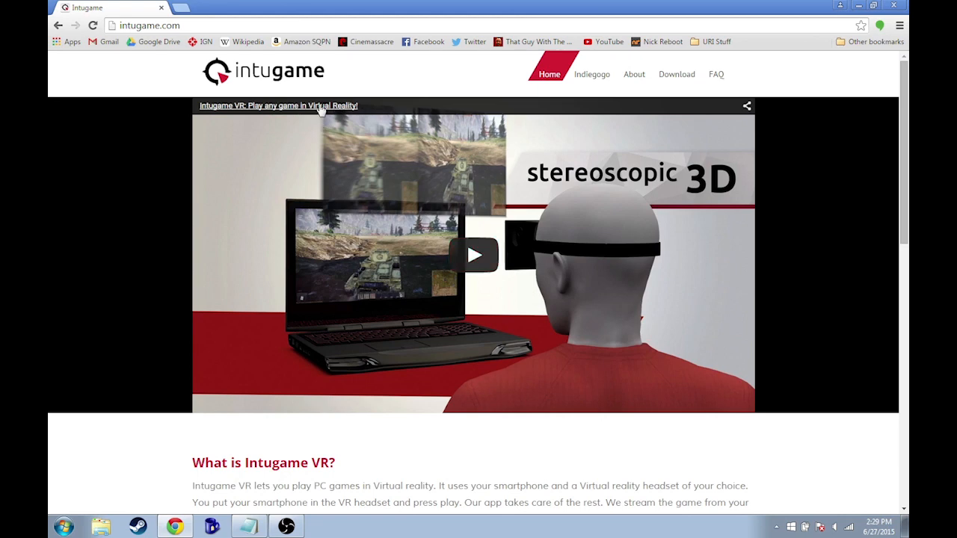
pyautogui.moveTo(346, 74)
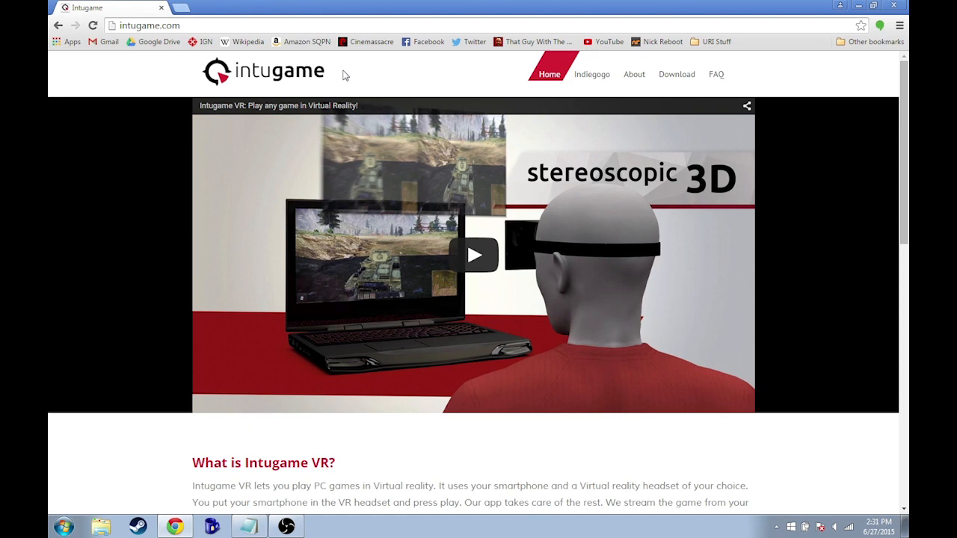
pyautogui.moveTo(387, 79)
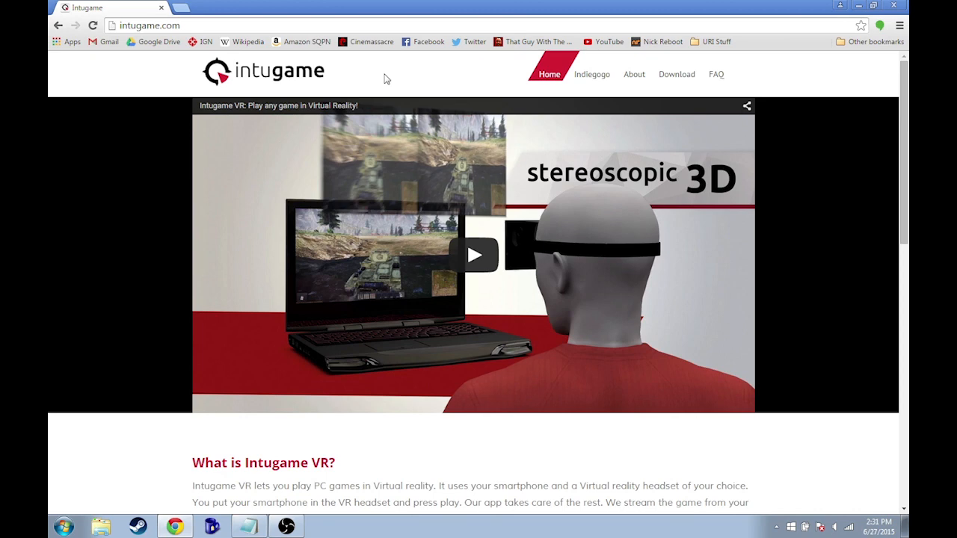
pyautogui.moveTo(344, 65)
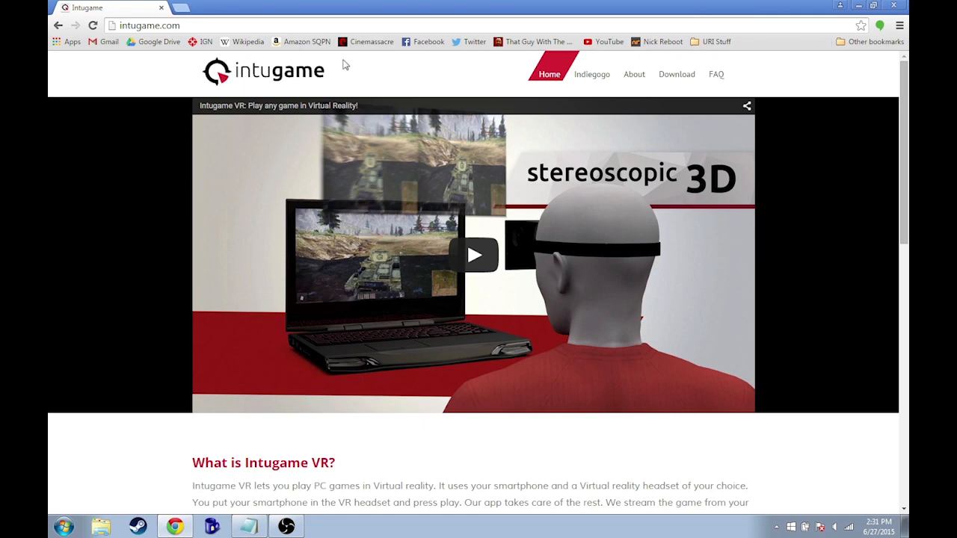
pyautogui.moveTo(507, 81)
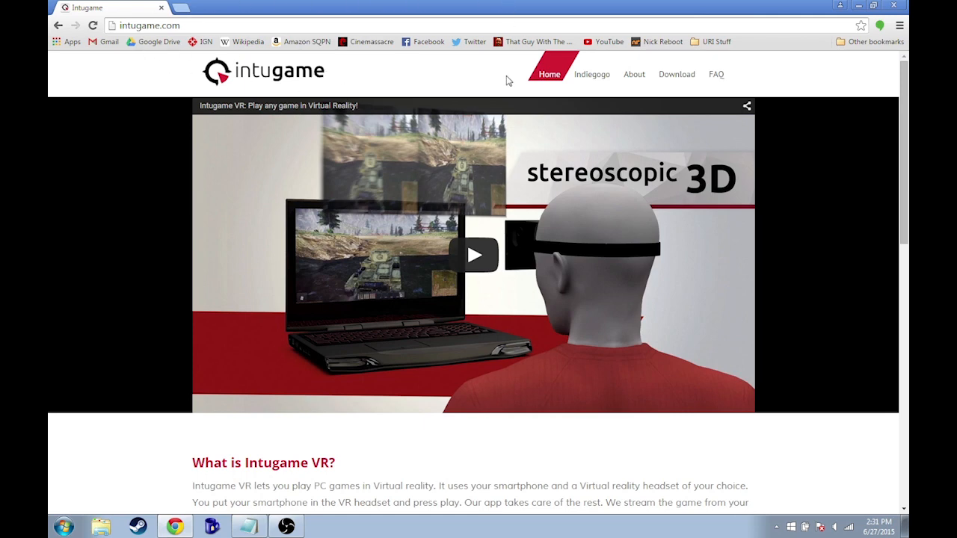
pyautogui.moveTo(459, 83)
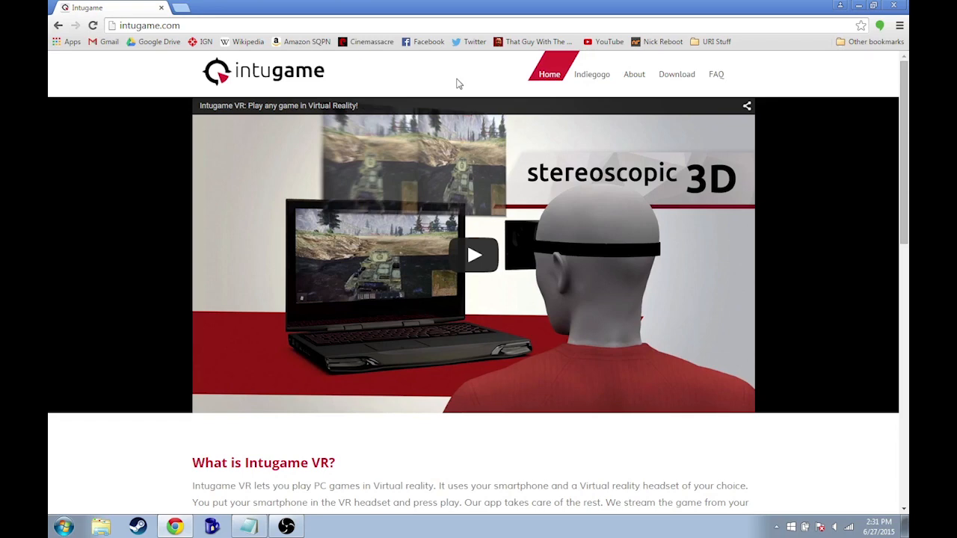
pyautogui.moveTo(318, 90)
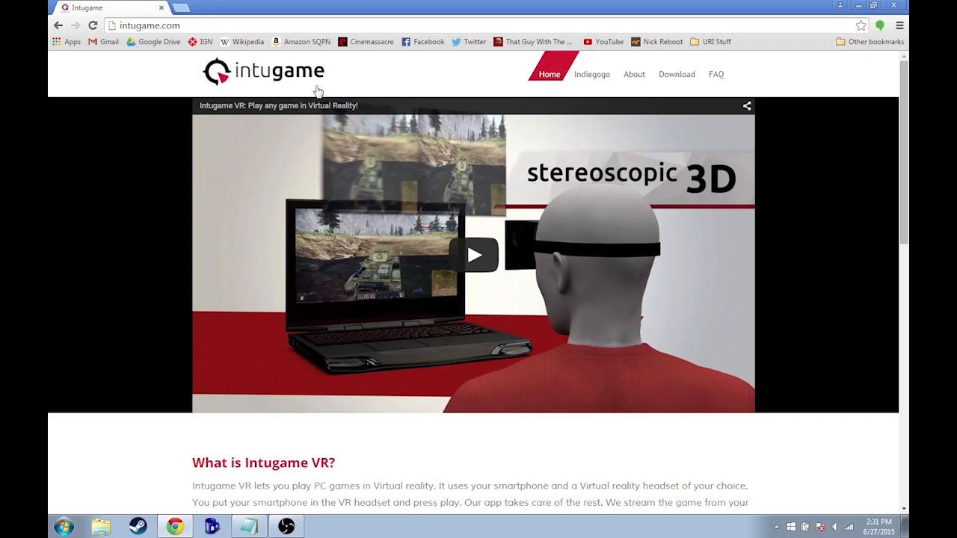
pyautogui.moveTo(303, 373)
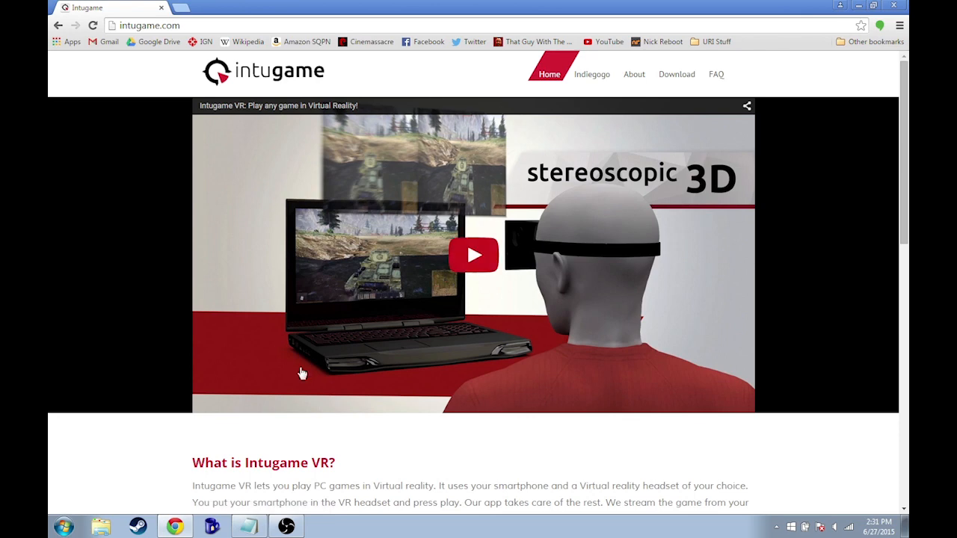
pyautogui.moveTo(469, 77)
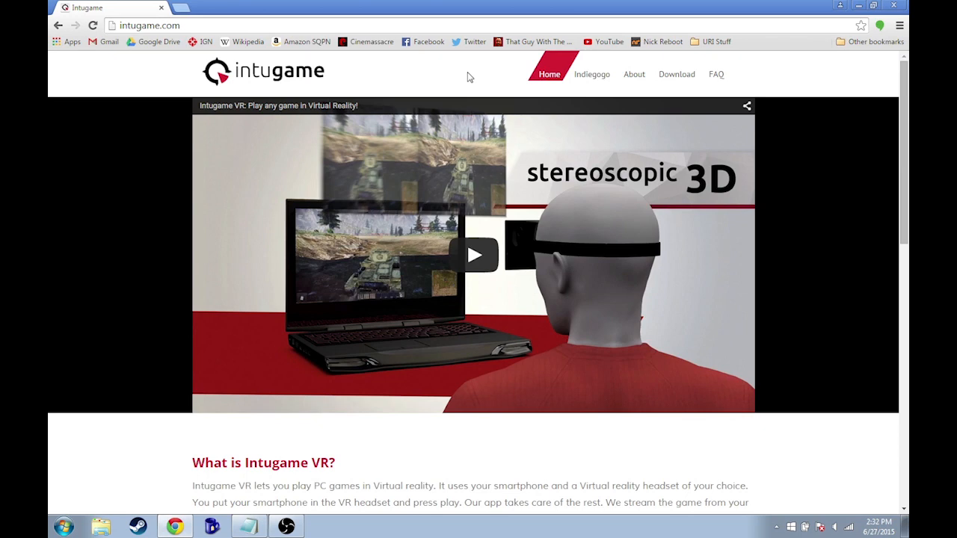
pyautogui.moveTo(512, 76)
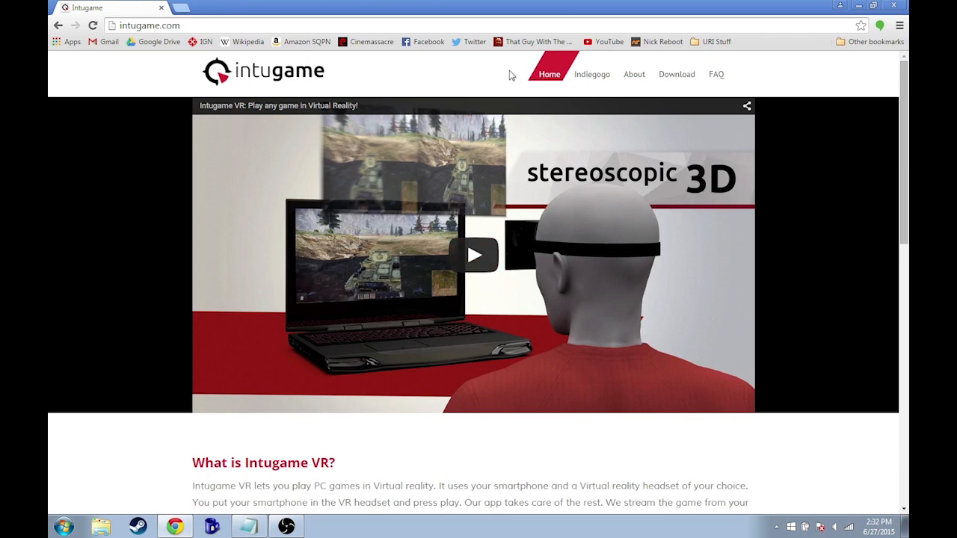
# Go to the Download page and scroll to the PC client and App Store buttons
pyautogui.click(677, 74)
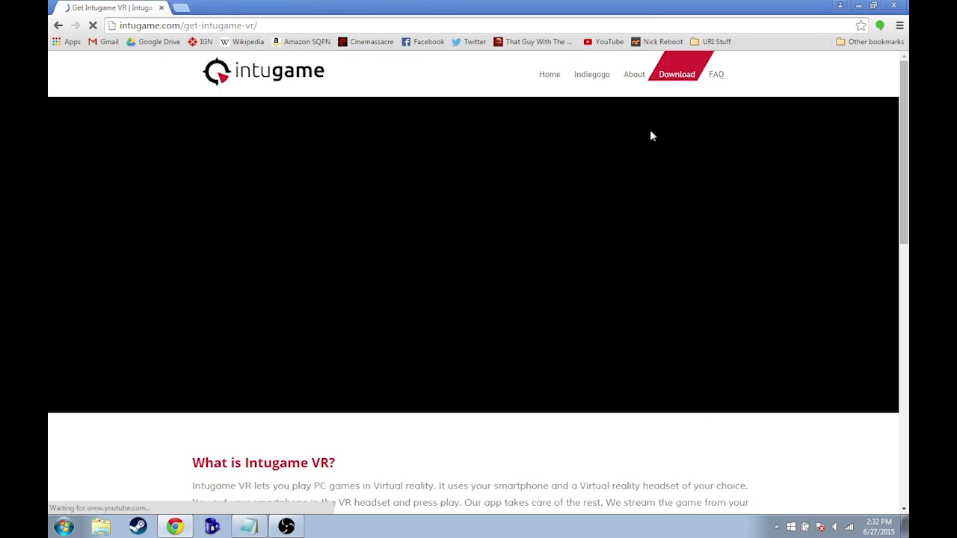
pyautogui.scroll(-3)
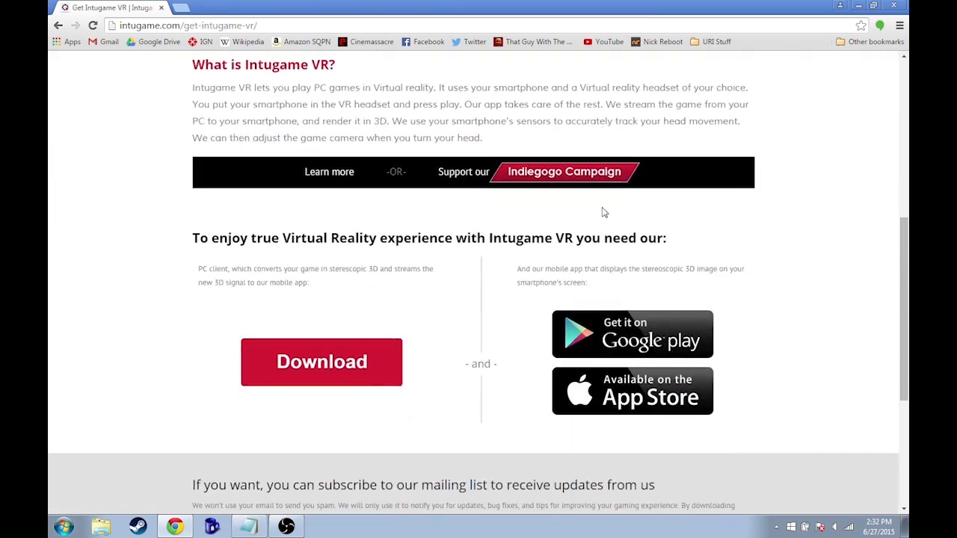
pyautogui.scroll(-3)
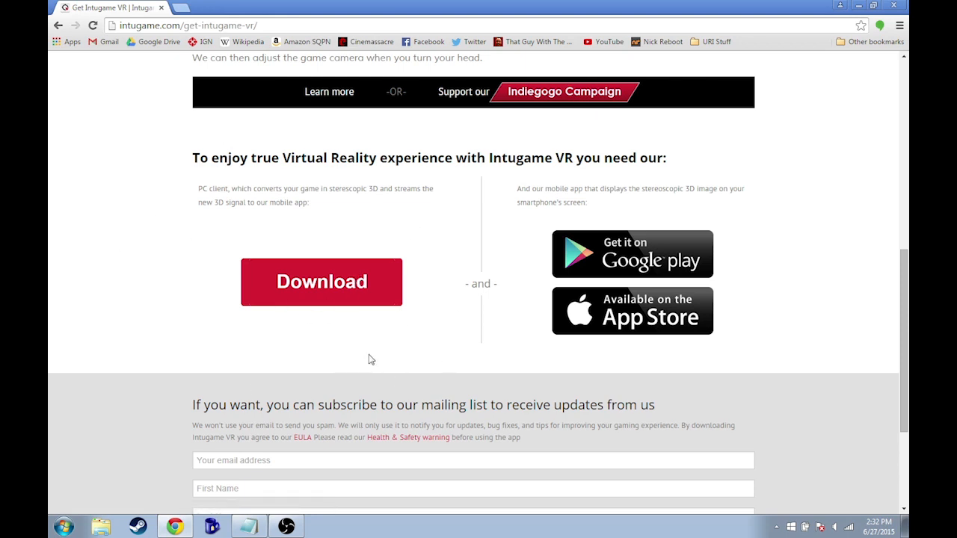
pyautogui.moveTo(725, 5)
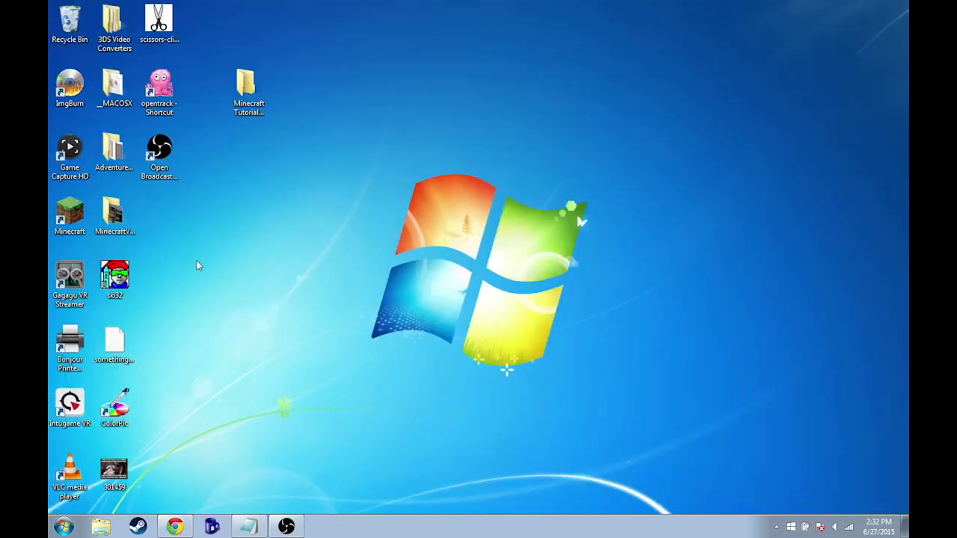
# Move the Intugame VR shortcut to a new spot among the desktop icons
pyautogui.moveTo(70, 404); pyautogui.dragTo(204, 217)
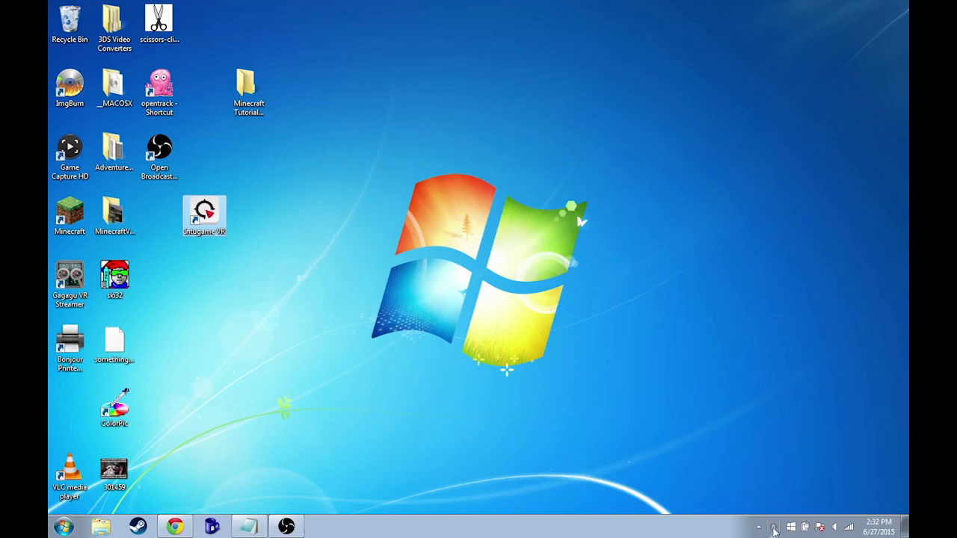
pyautogui.moveTo(729, 531)
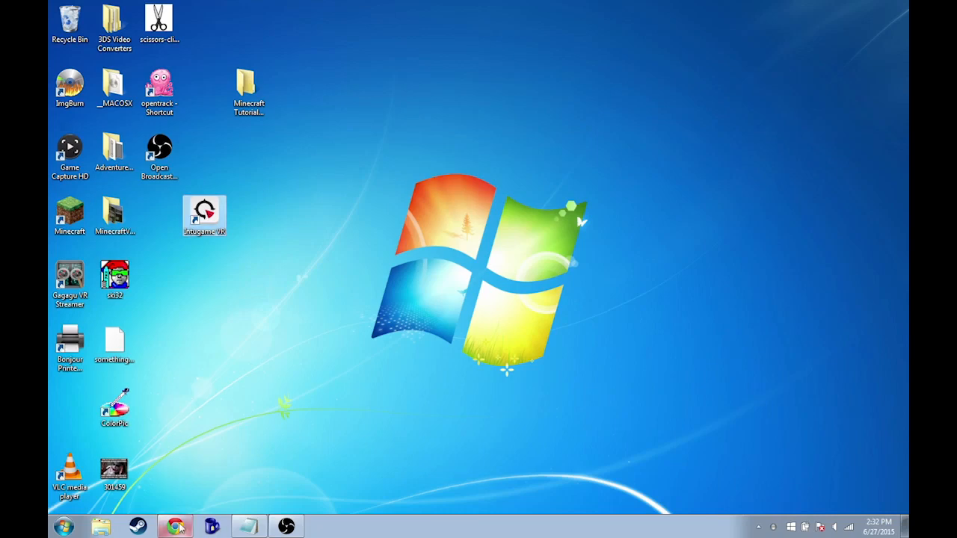
# Restore Chrome to the Get Intugame VR page with Download, Google Play and App Store buttons
pyautogui.click(174, 527)
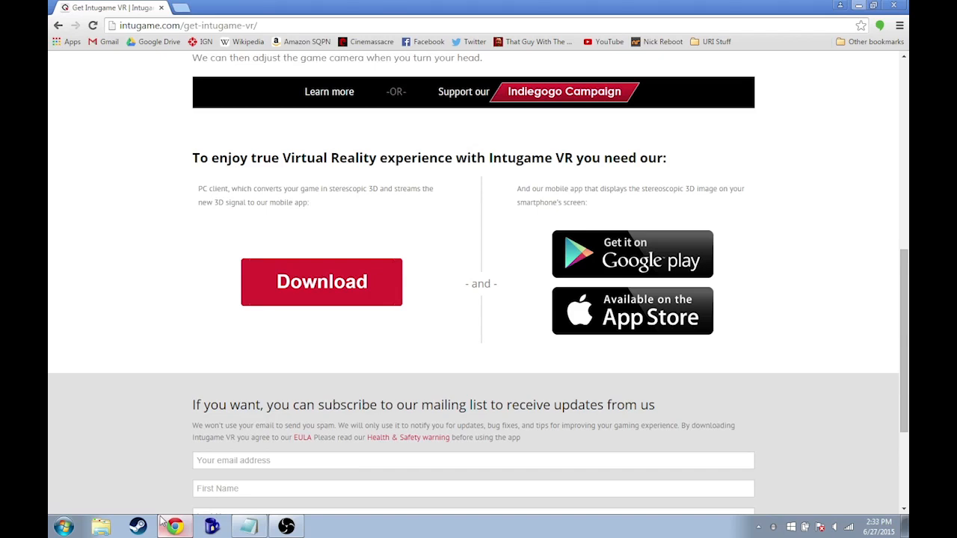
pyautogui.moveTo(642, 335)
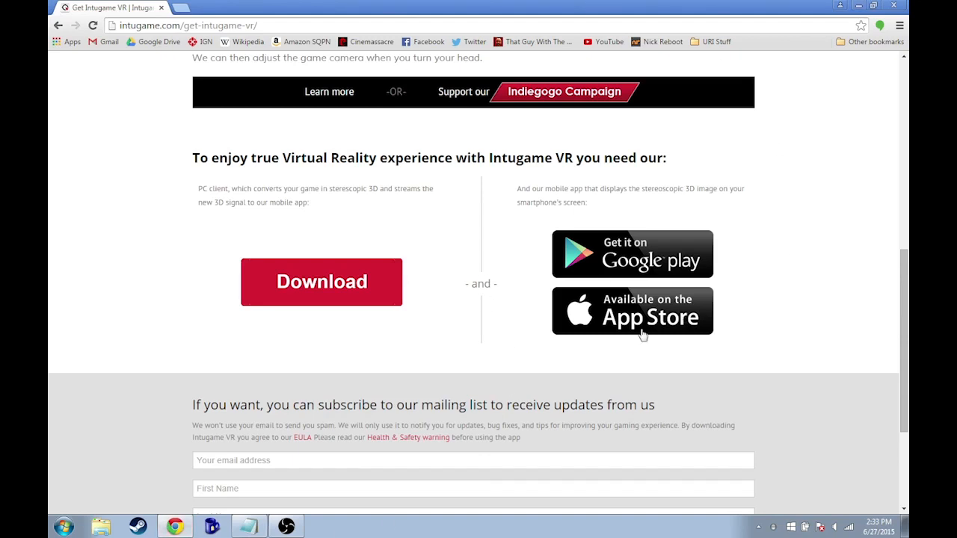
pyautogui.moveTo(648, 275)
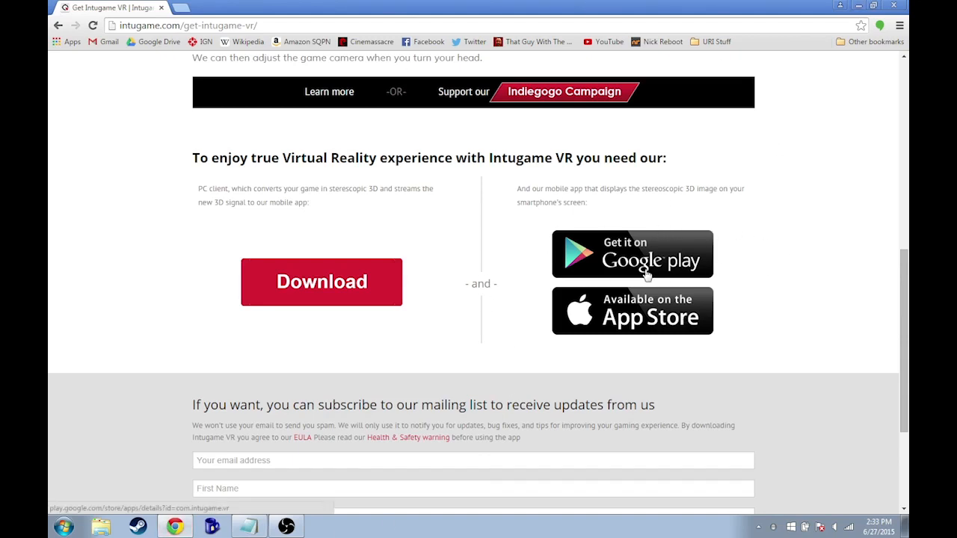
pyautogui.moveTo(692, 327)
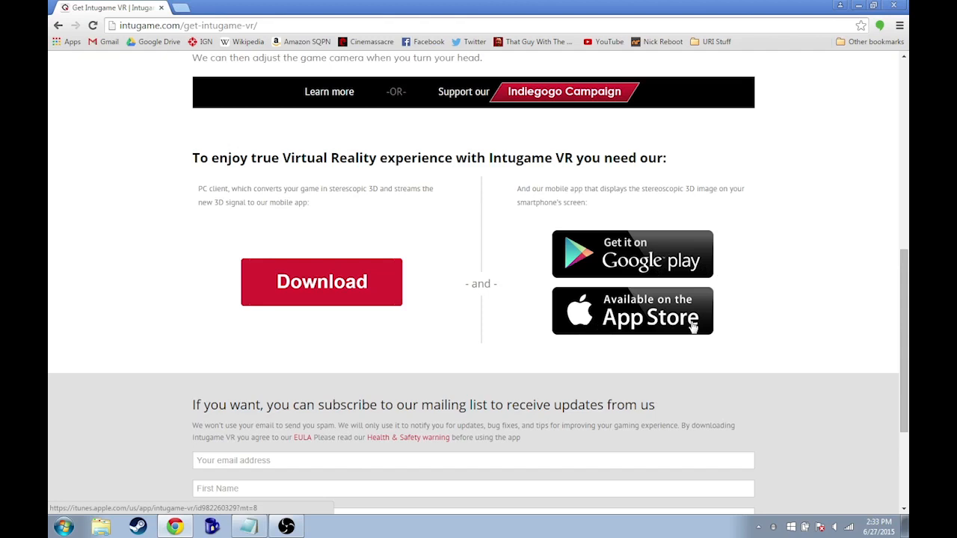
pyautogui.moveTo(642, 107)
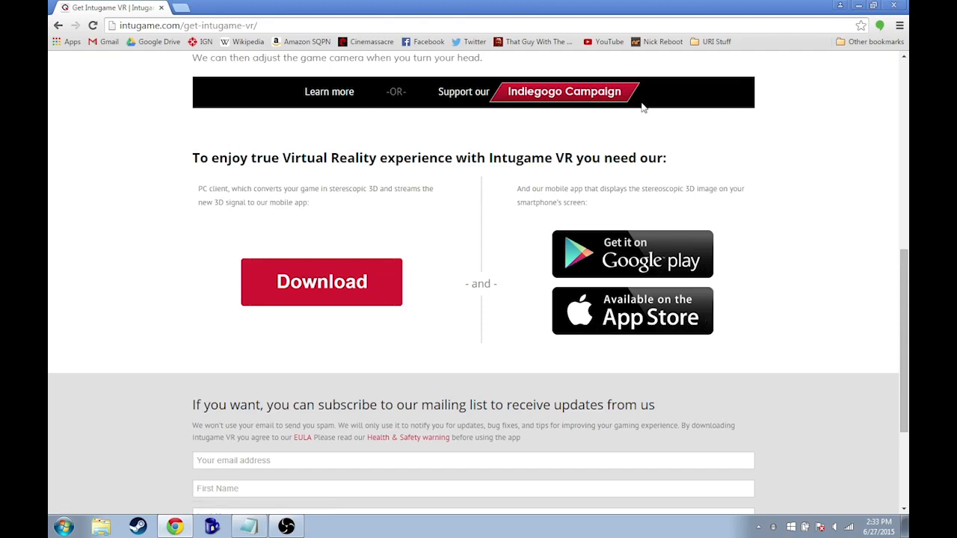
# View the Intugame VR iOS listing on iTunes Preview via the App Store badge and scroll through it
pyautogui.click(632, 310)
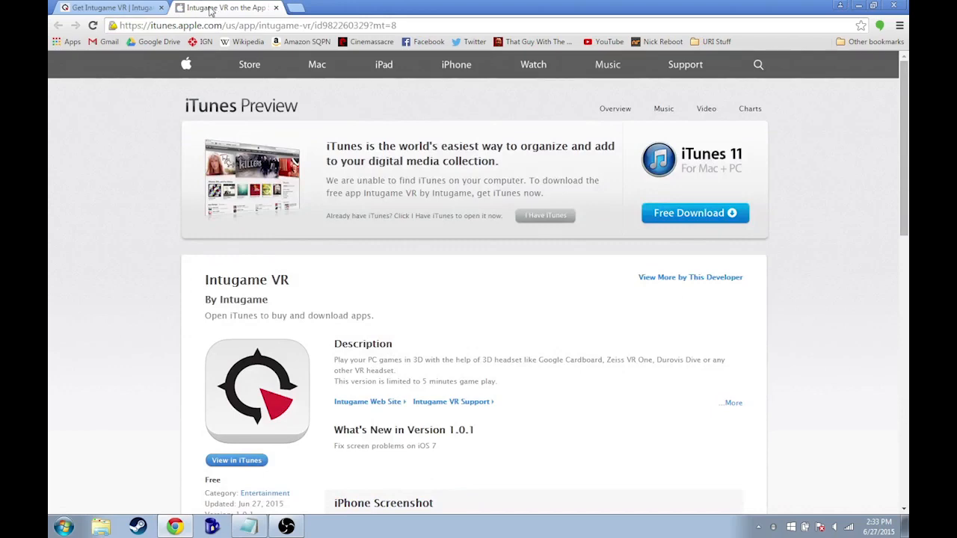
pyautogui.scroll(-3)
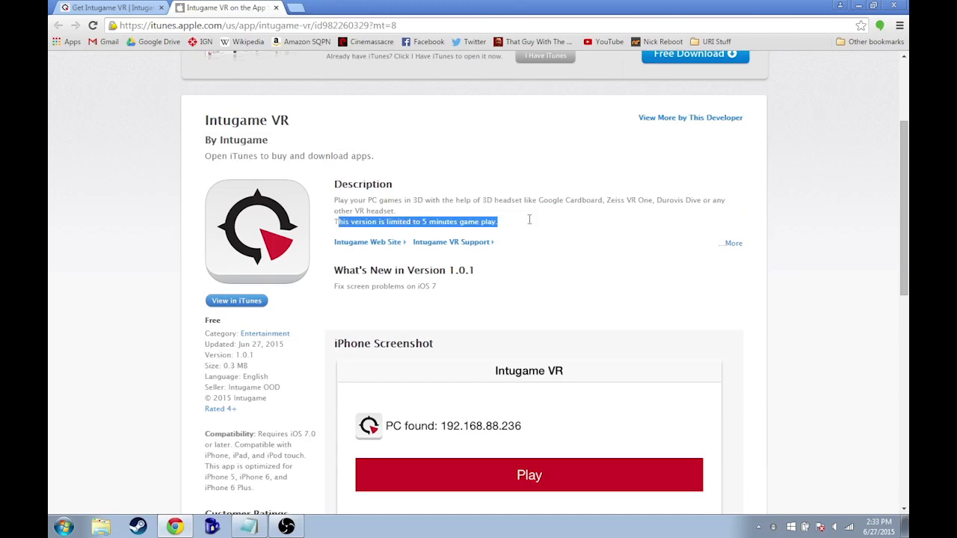
pyautogui.click(528, 224)
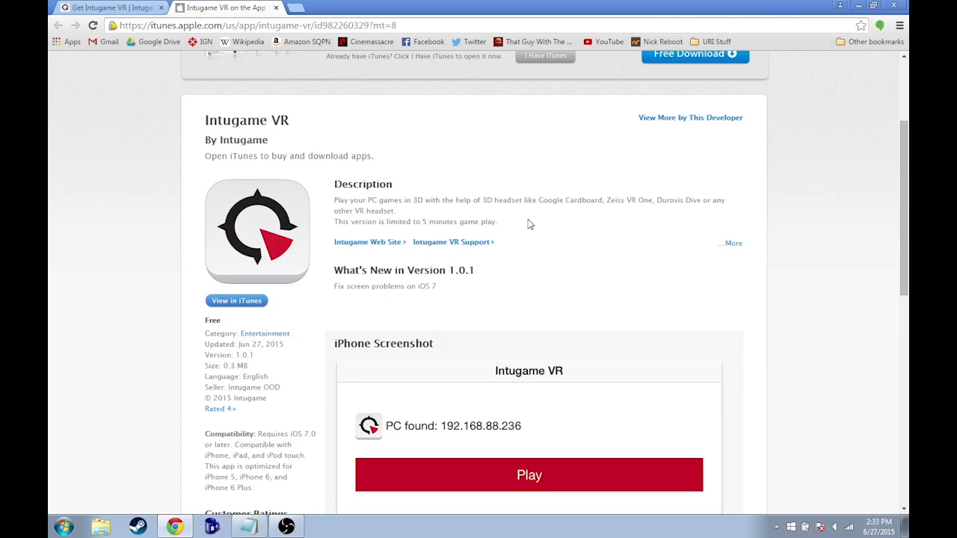
pyautogui.moveTo(655, 187)
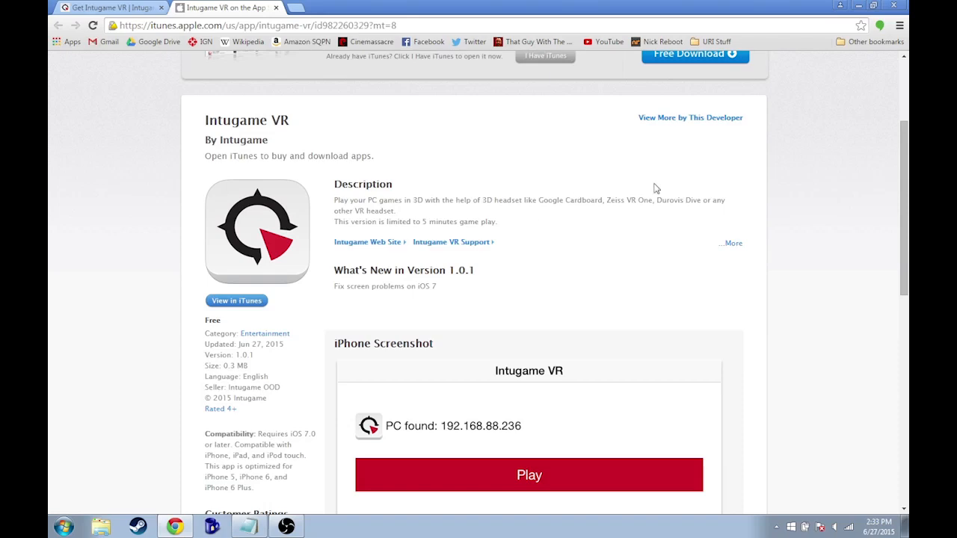
pyautogui.moveTo(256, 252)
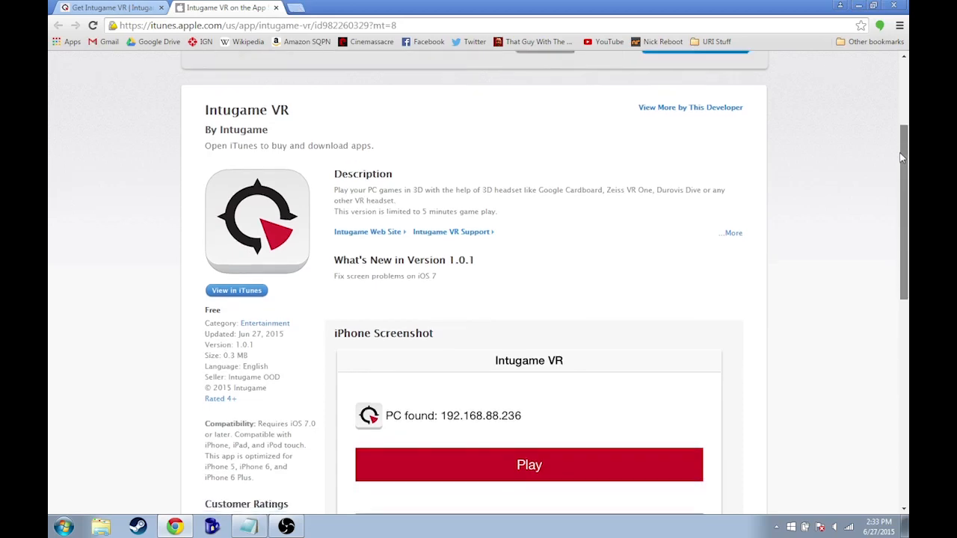
pyautogui.scroll(-3)
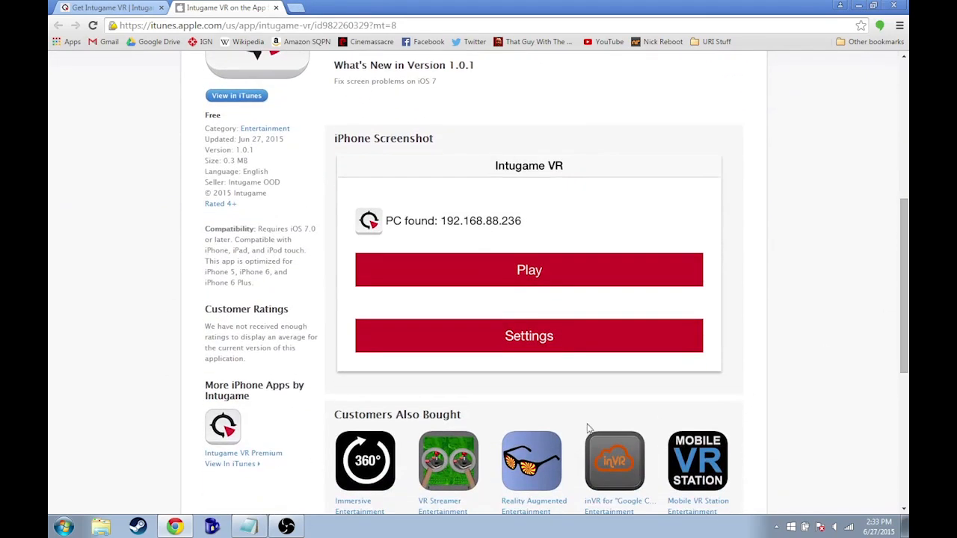
pyautogui.scroll(3)
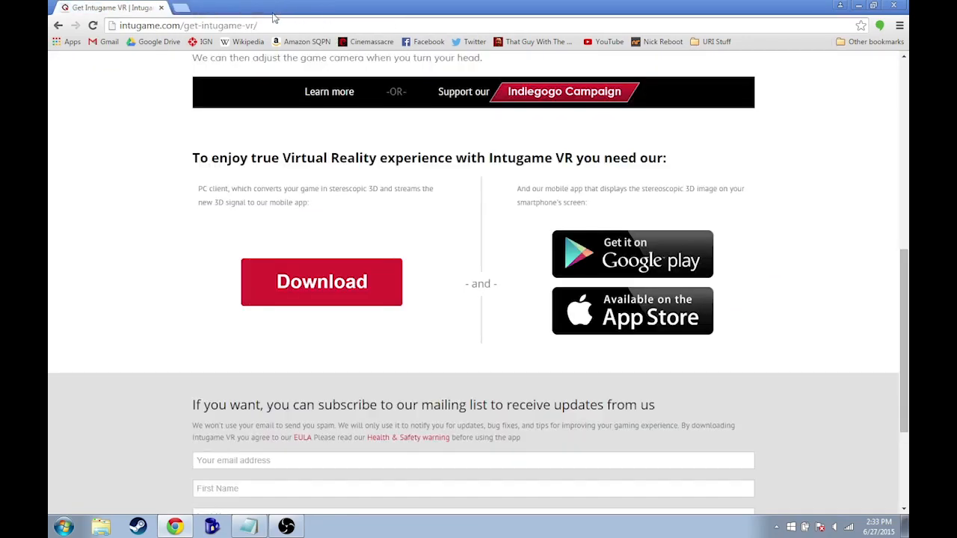
# Scroll the Intugame page to the top and minimize Chrome to reveal the desktop
pyautogui.scroll(3)
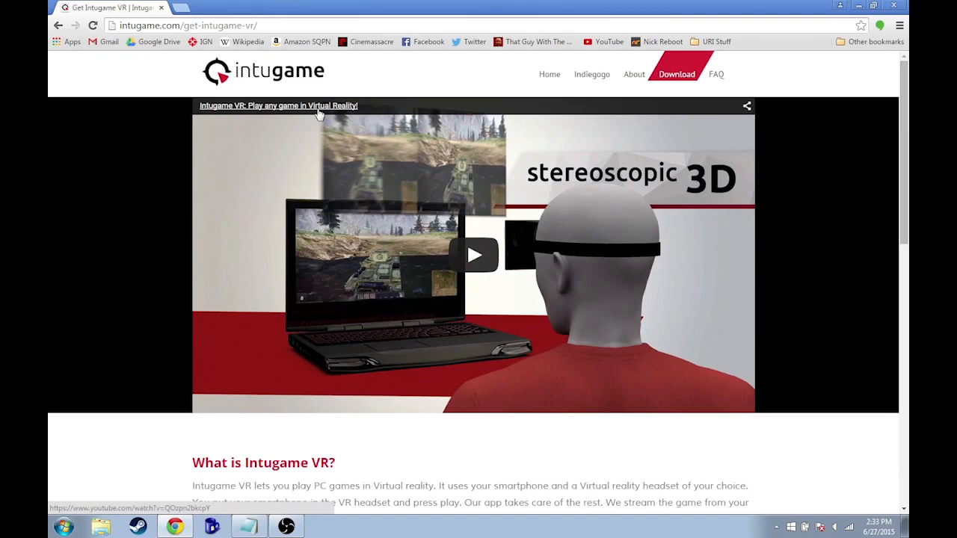
pyautogui.moveTo(204, 39)
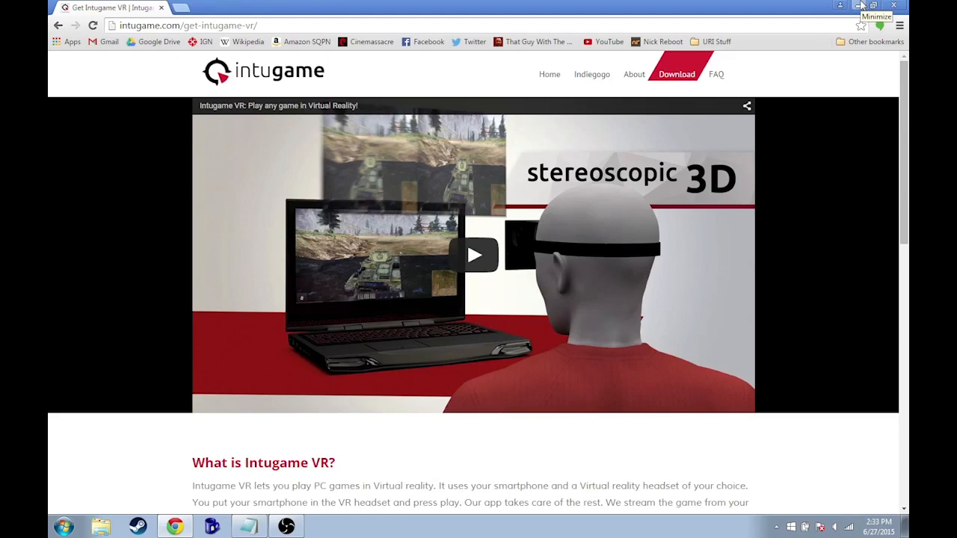
pyautogui.click(860, 6)
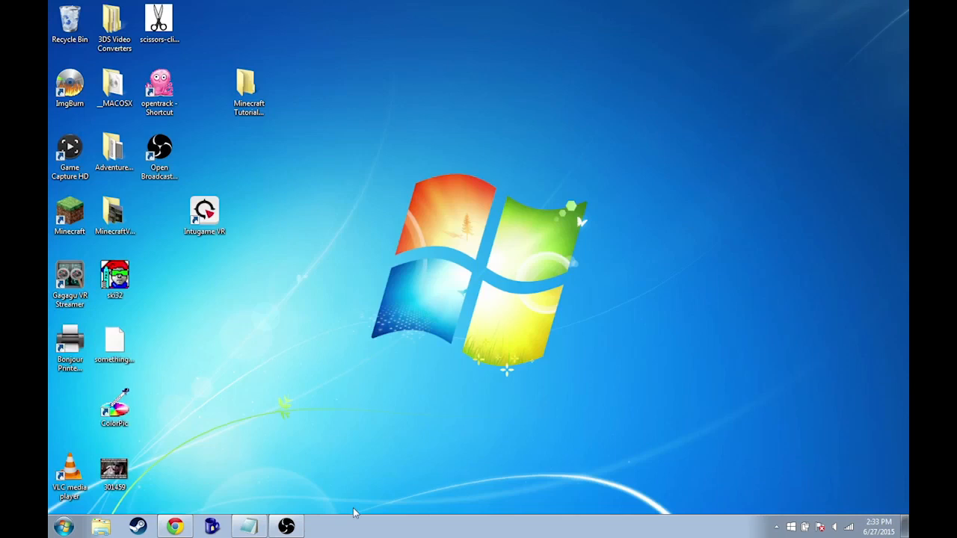